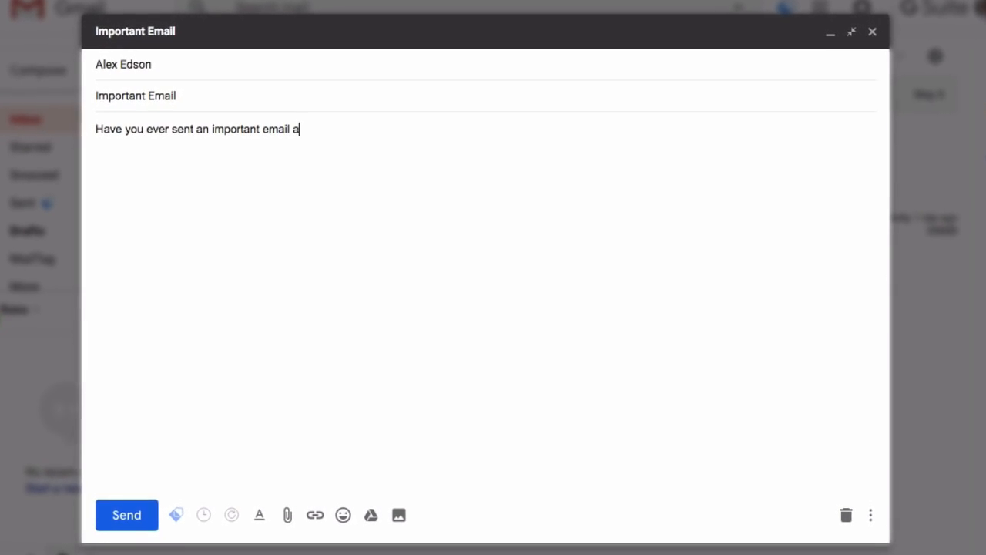
Finish the Important Email body asking if a sent email was ever opened, then start a new message.
text(nd later wondered if it was ever opened?)
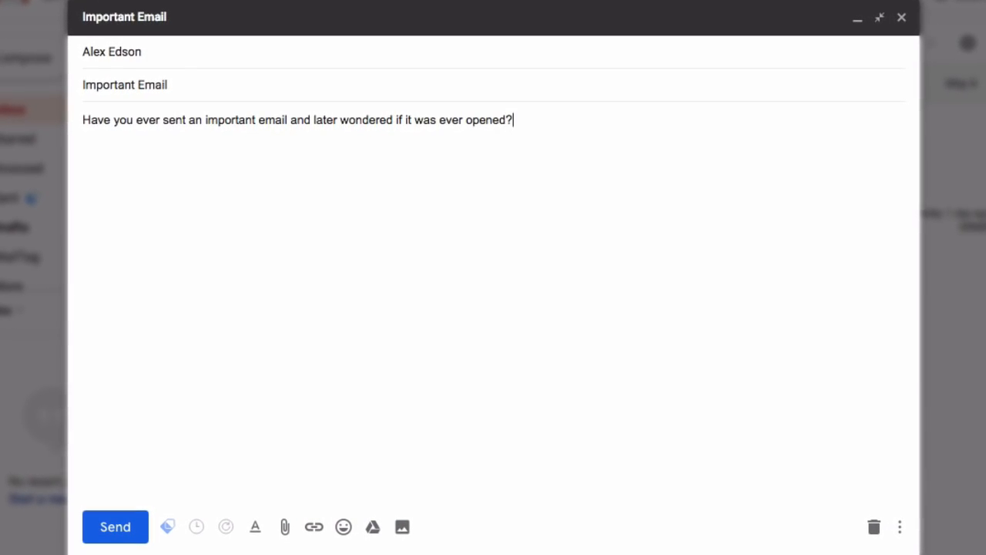
click(114, 527)
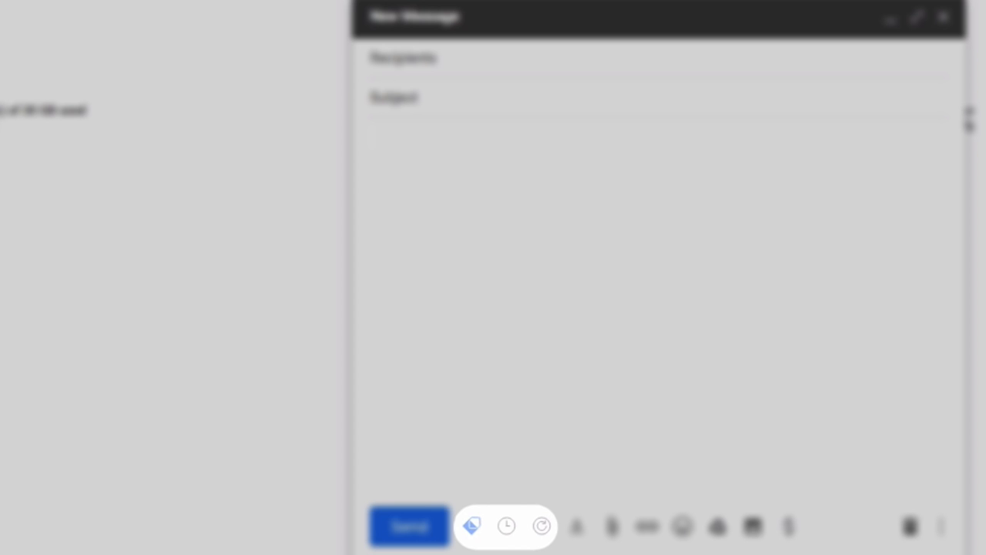
Draft the Happy B-Day! email to John wishing a happy 30th and mentioning tonight's party.
click(409, 527)
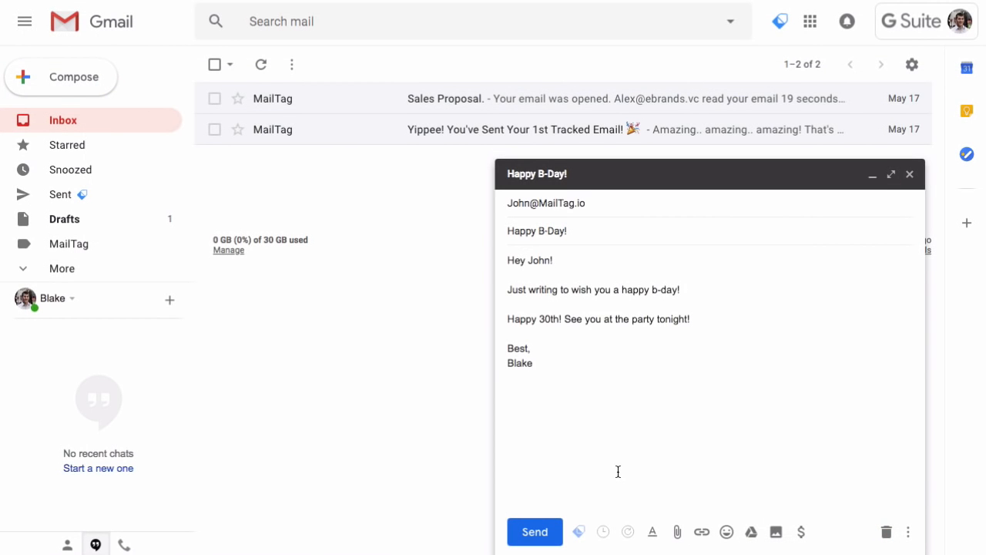
Schedule the birthday email via MailTag for today, May 18, at 6:10 PM Phoenix time.
click(604, 532)
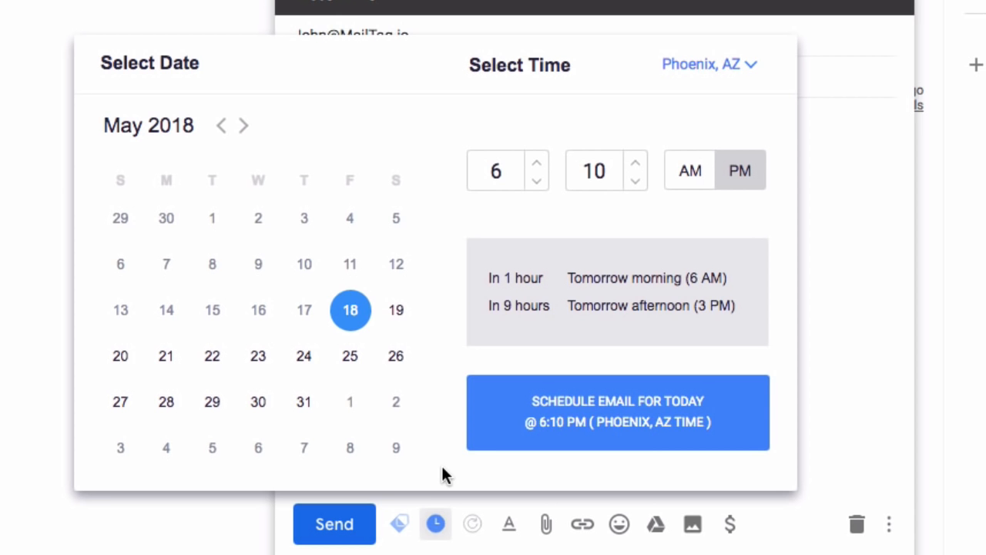
click(396, 310)
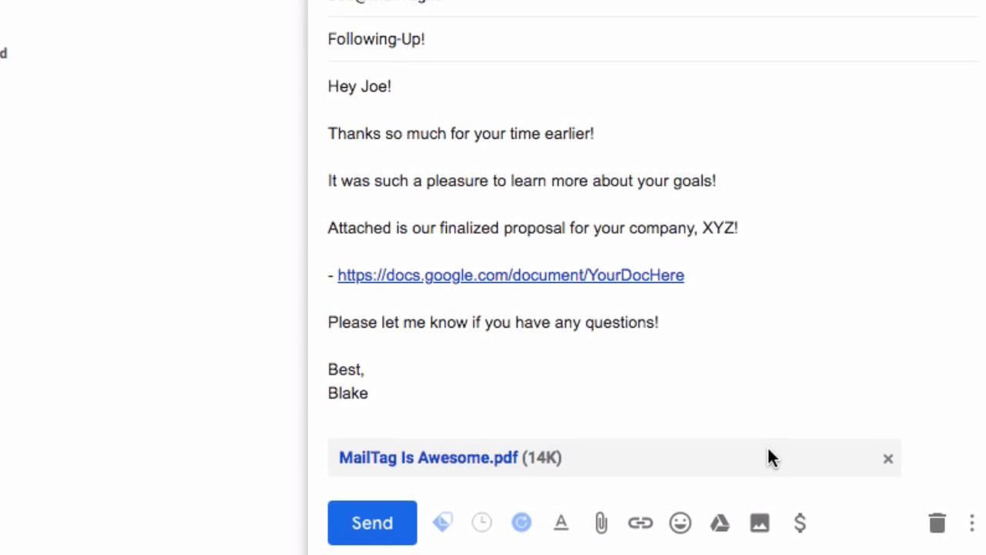
Enable MailTag follow-up pings on the Following-Up! proposal email with the PDF attached.
click(373, 522)
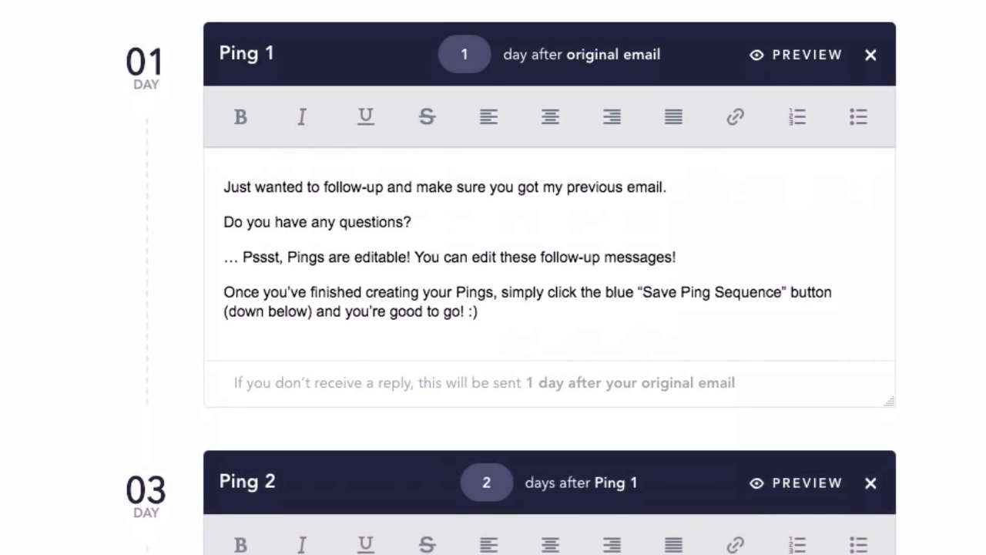
Review the ping sequence: Ping 1 one day after the original, Ping 2 two days later.
scroll(down, 3)
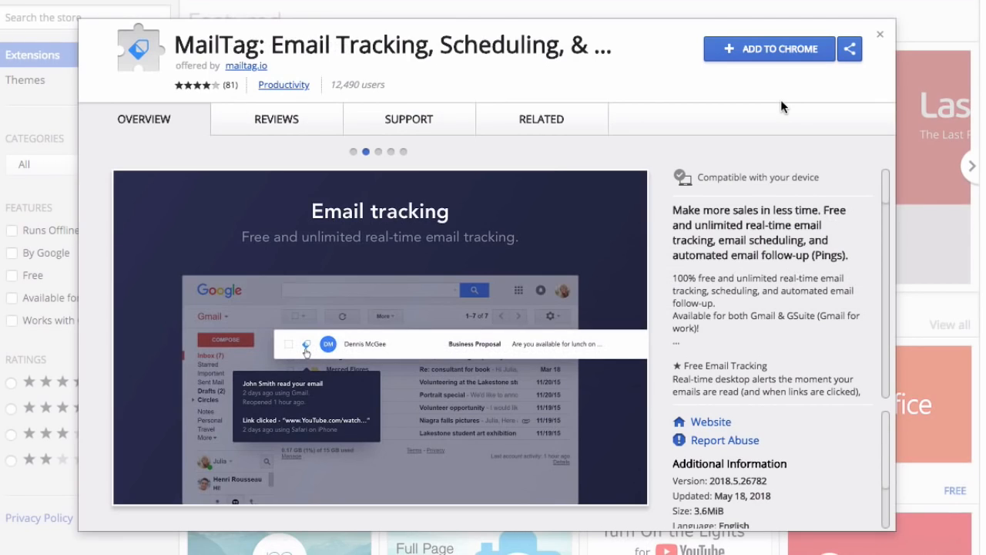
Add MailTag to Chrome from its Web Store page, bringing up the permissions confirmation.
click(769, 48)
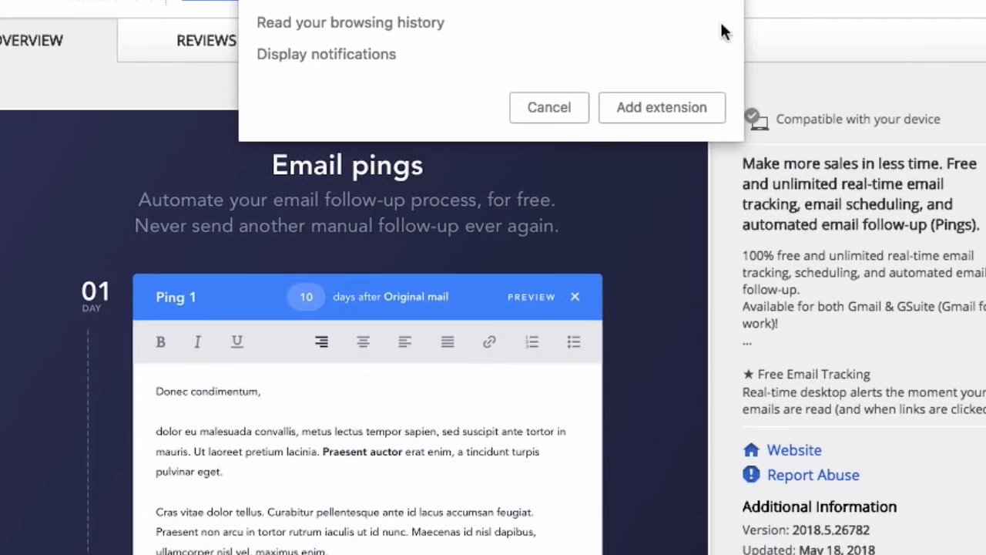